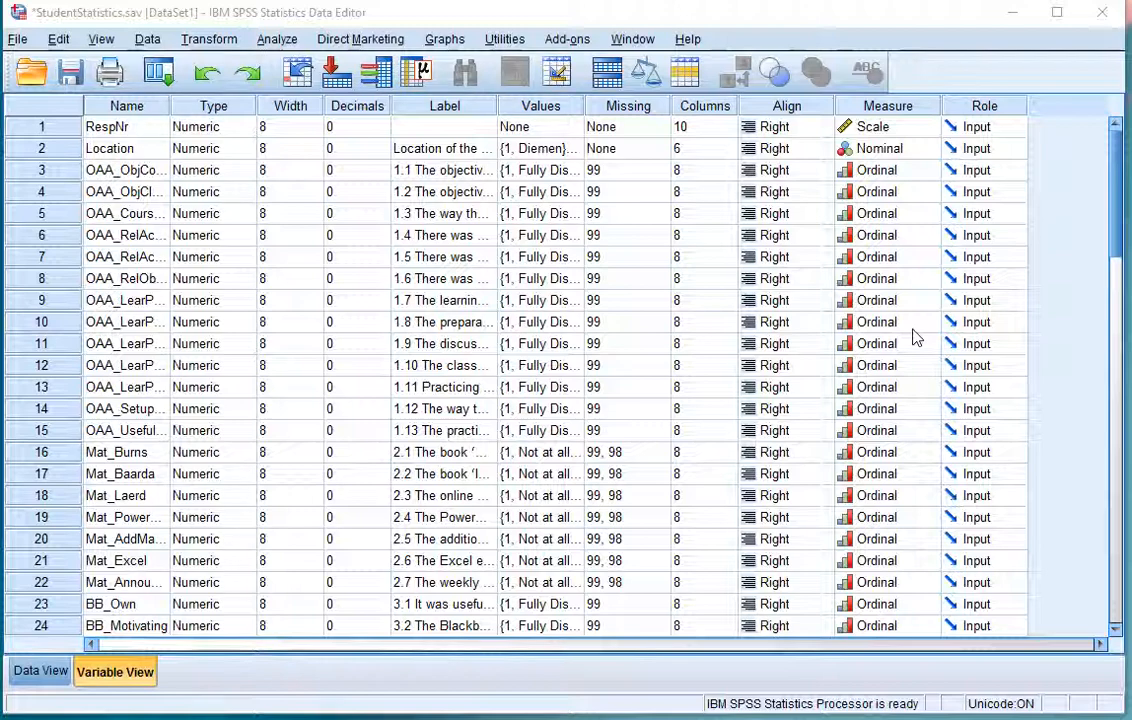
mouse_move(276, 40)
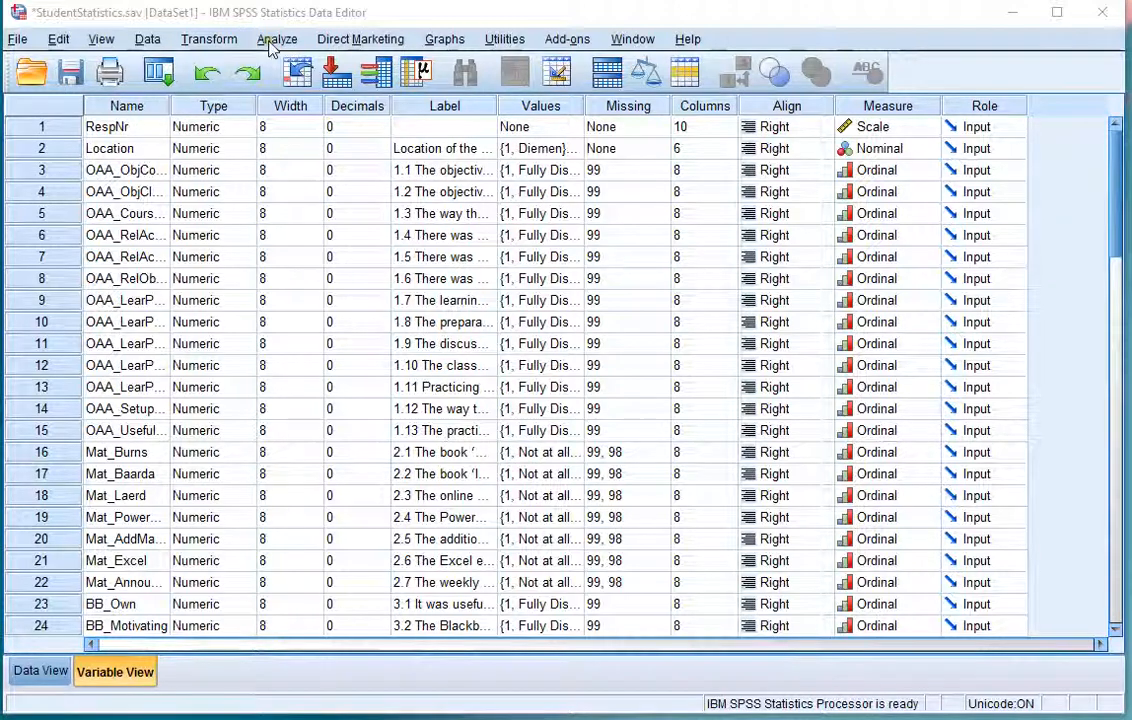
- Bring up the Analyze menu's Descriptive Statistics procedures for the StudentStatistics dataset
click(278, 40)
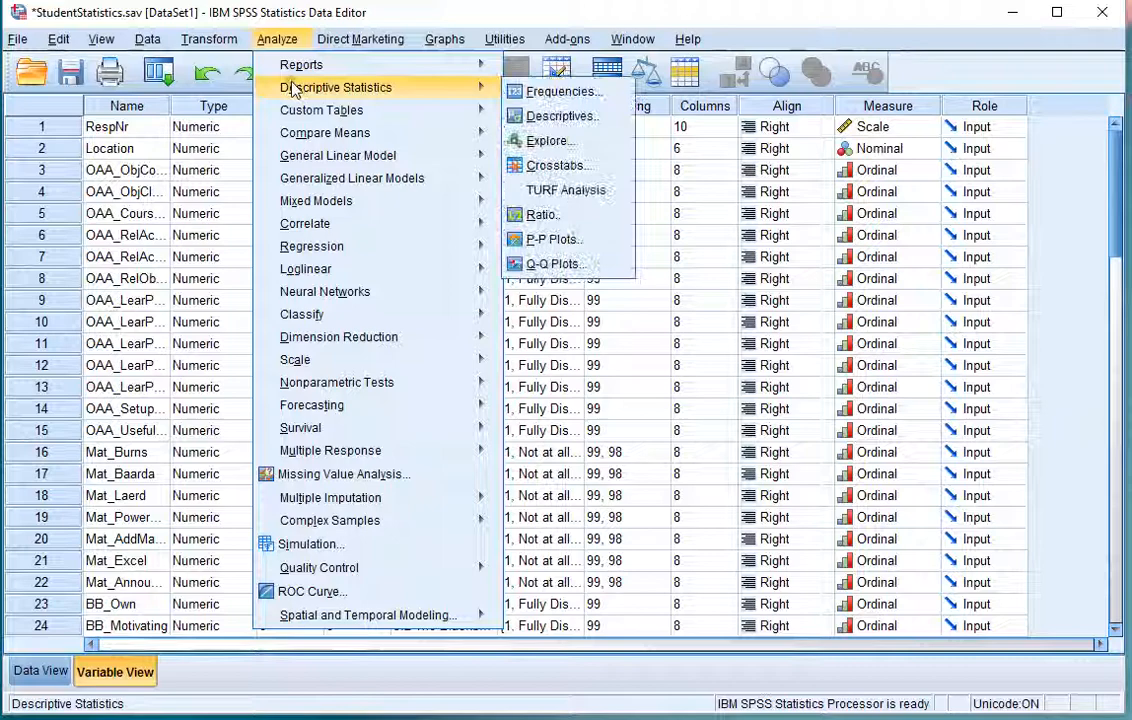
mouse_move(548, 140)
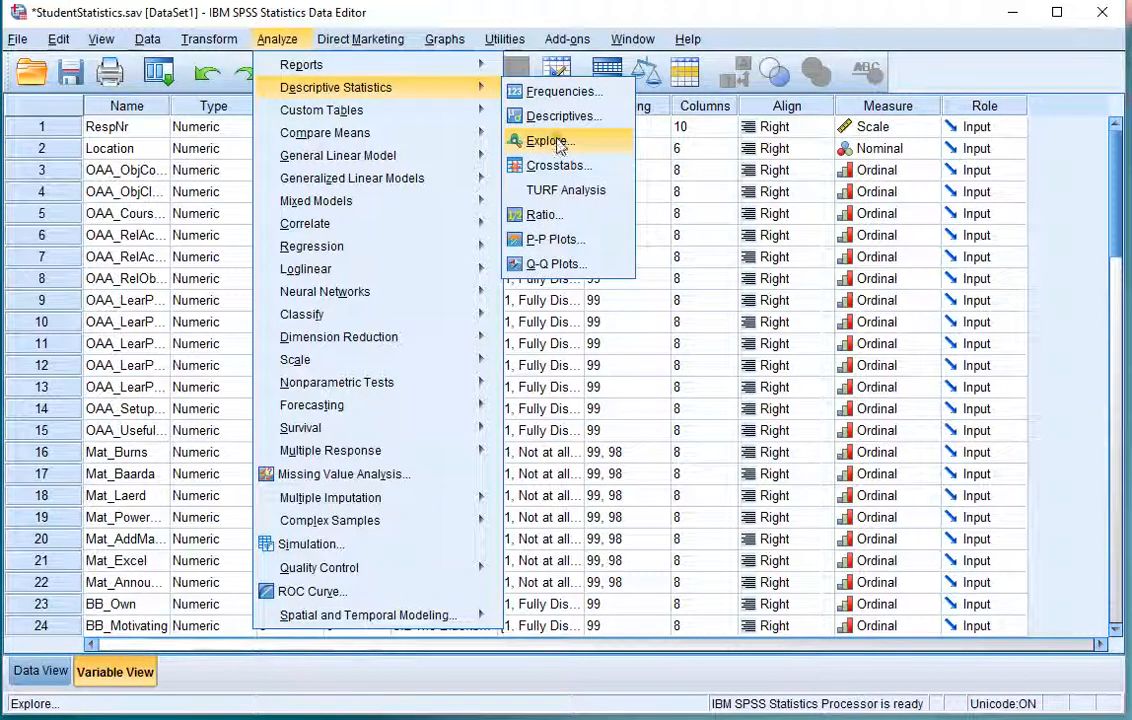
- In Explore, make 'Location of the student' the factor and select the course grade variable
click(548, 140)
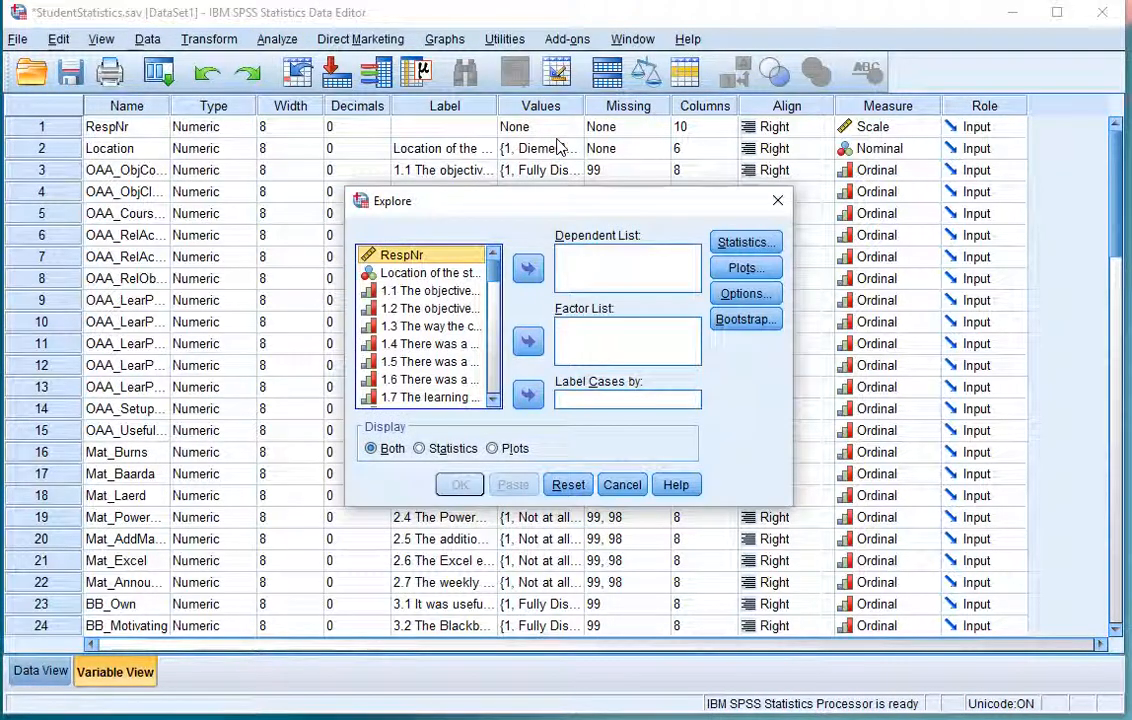
click(430, 272)
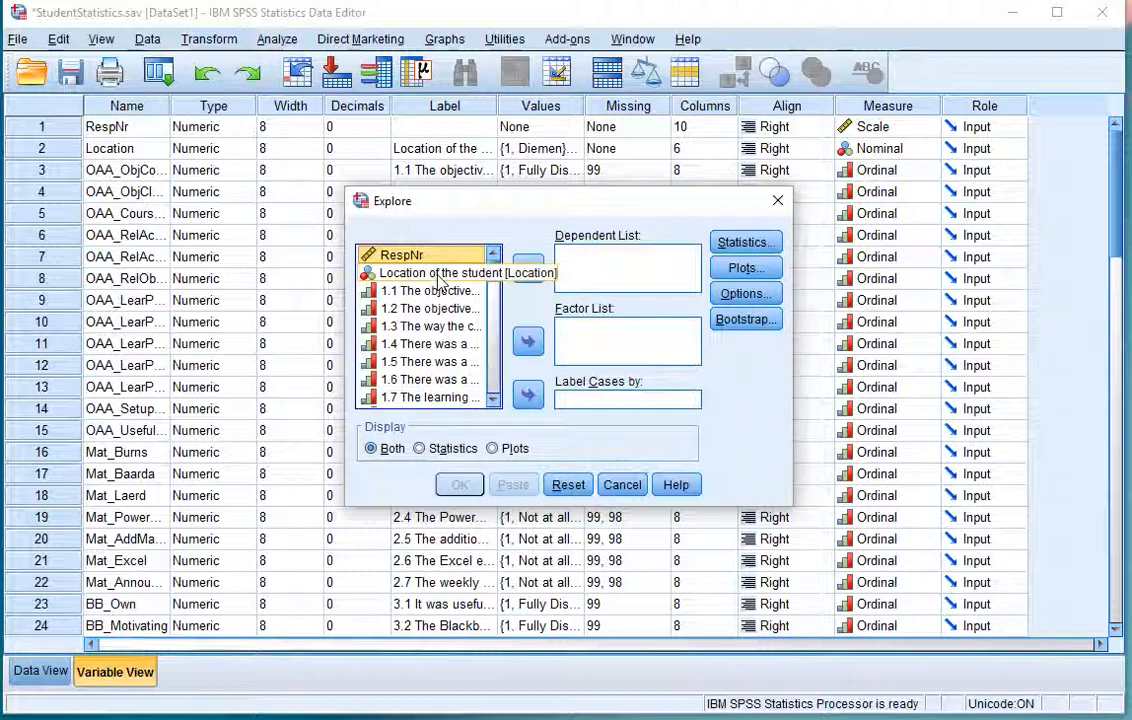
click(430, 272)
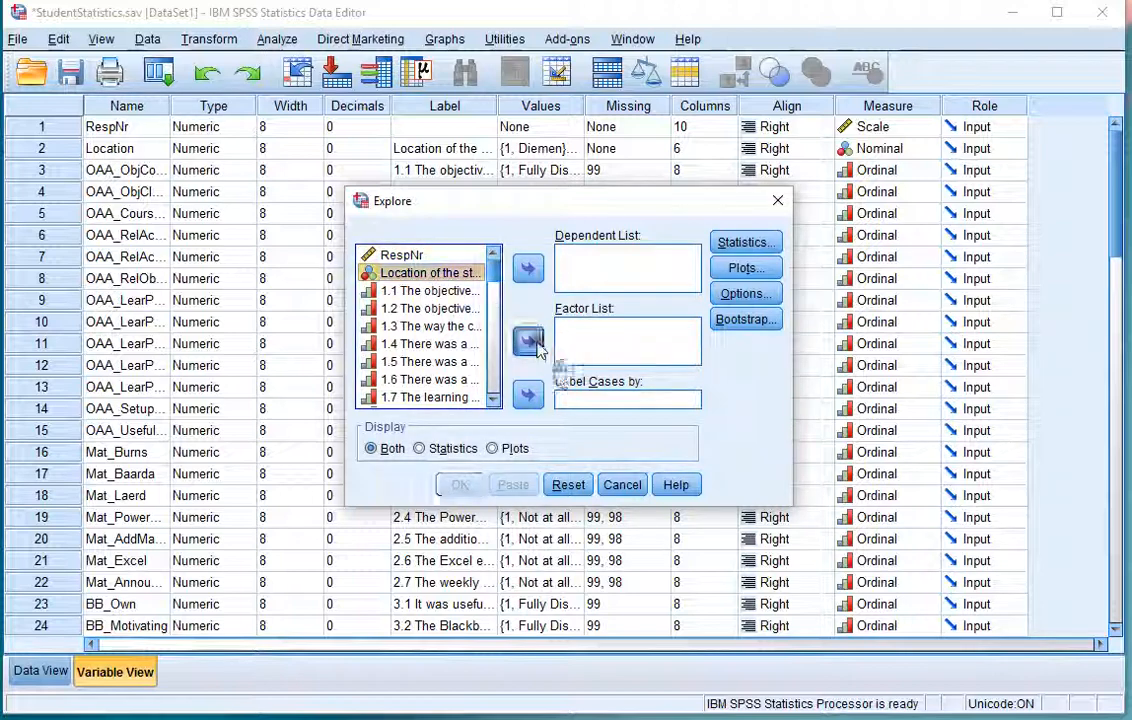
click(528, 340)
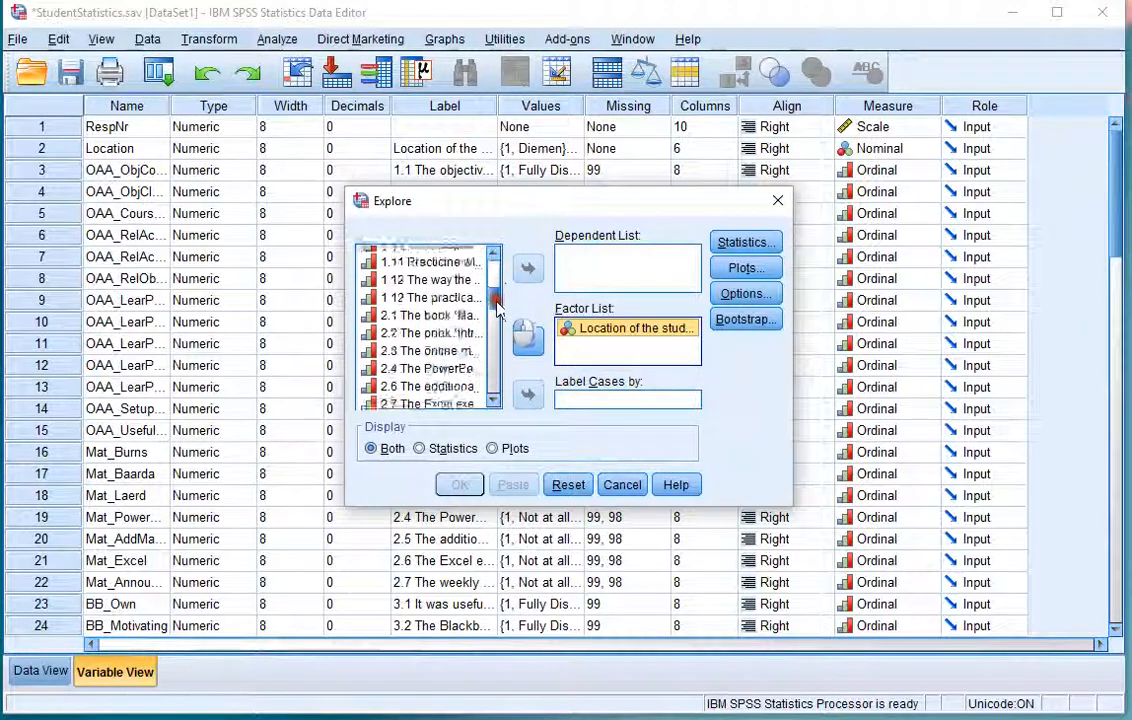
scroll(down, 3)
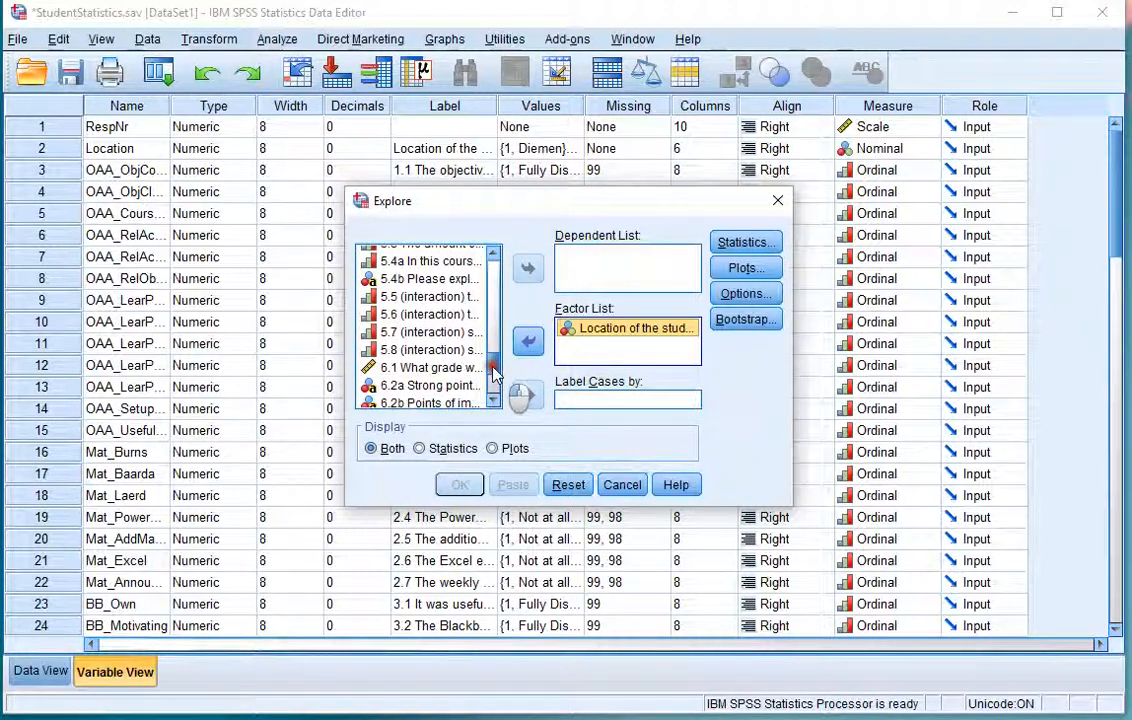
click(430, 368)
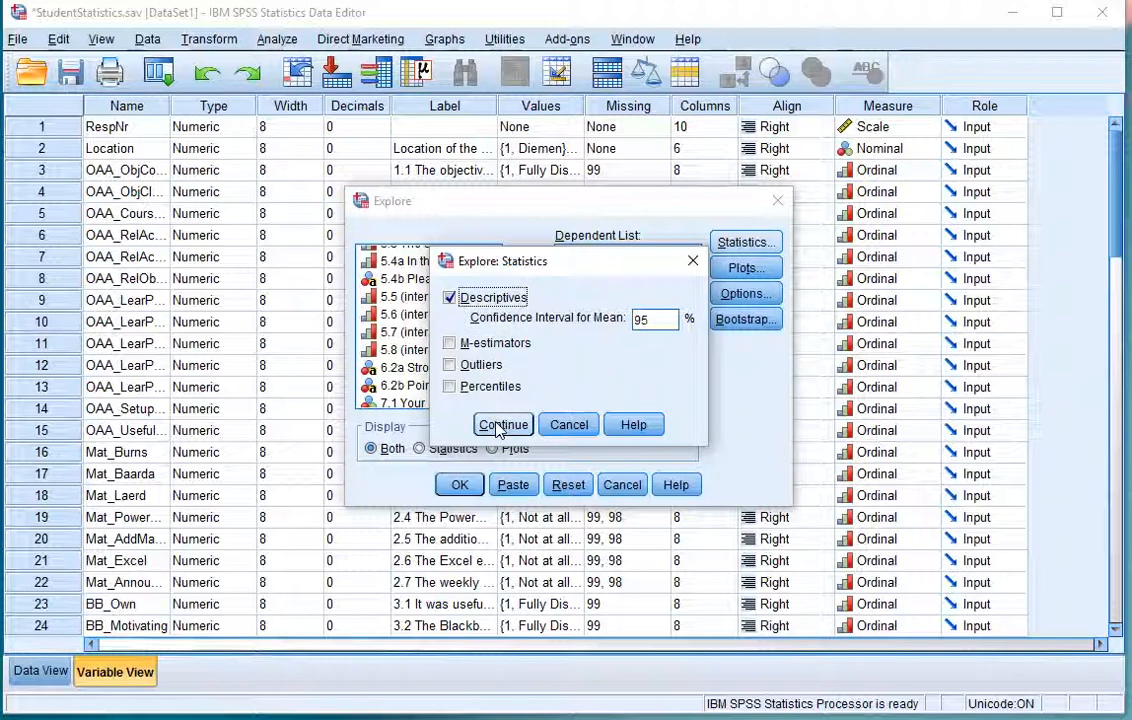
- Keep Descriptives statistics, set Display to Statistics only, and run the Explore analysis
click(504, 424)
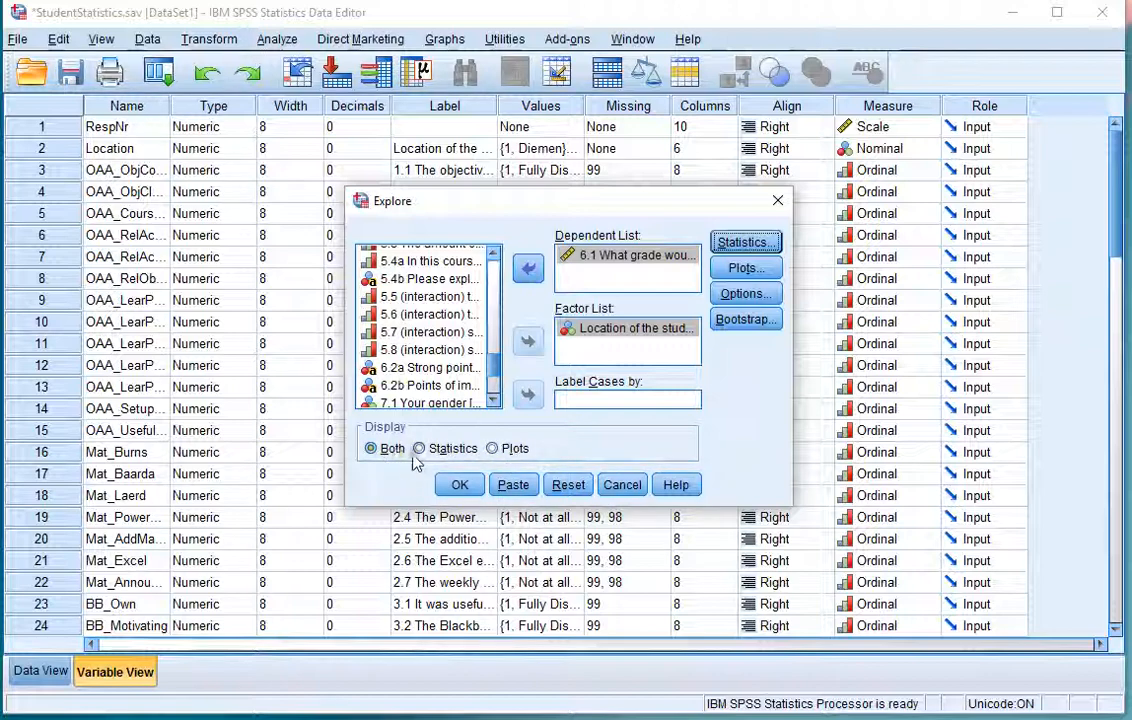
click(420, 448)
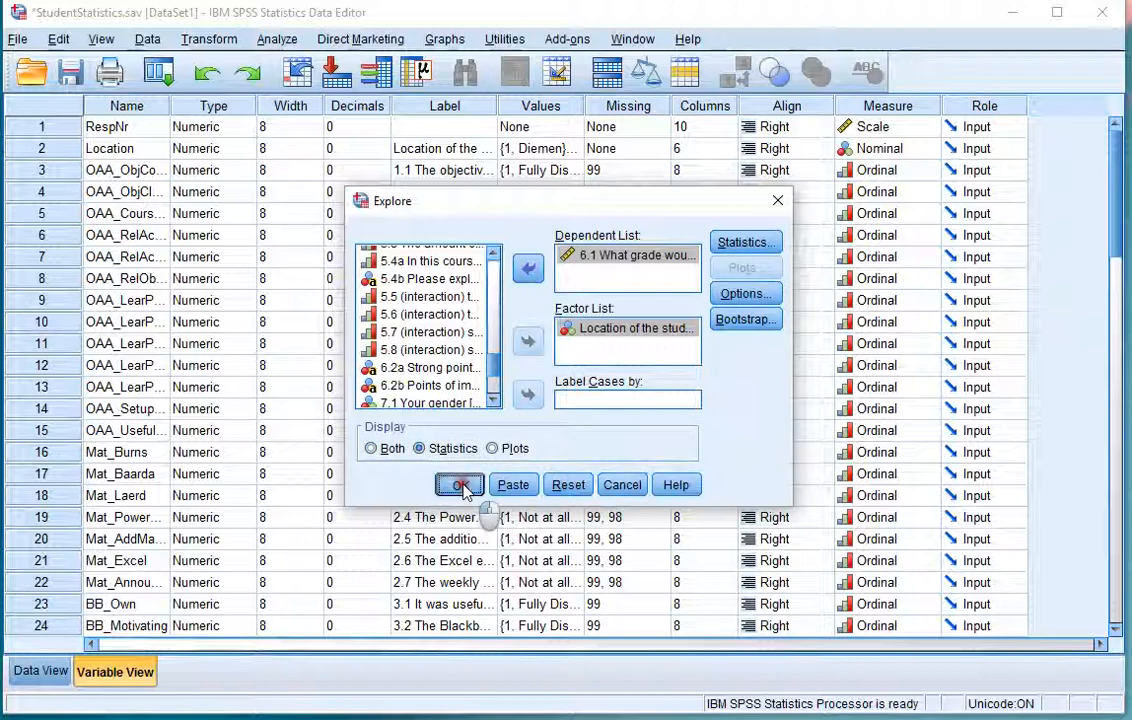
click(460, 484)
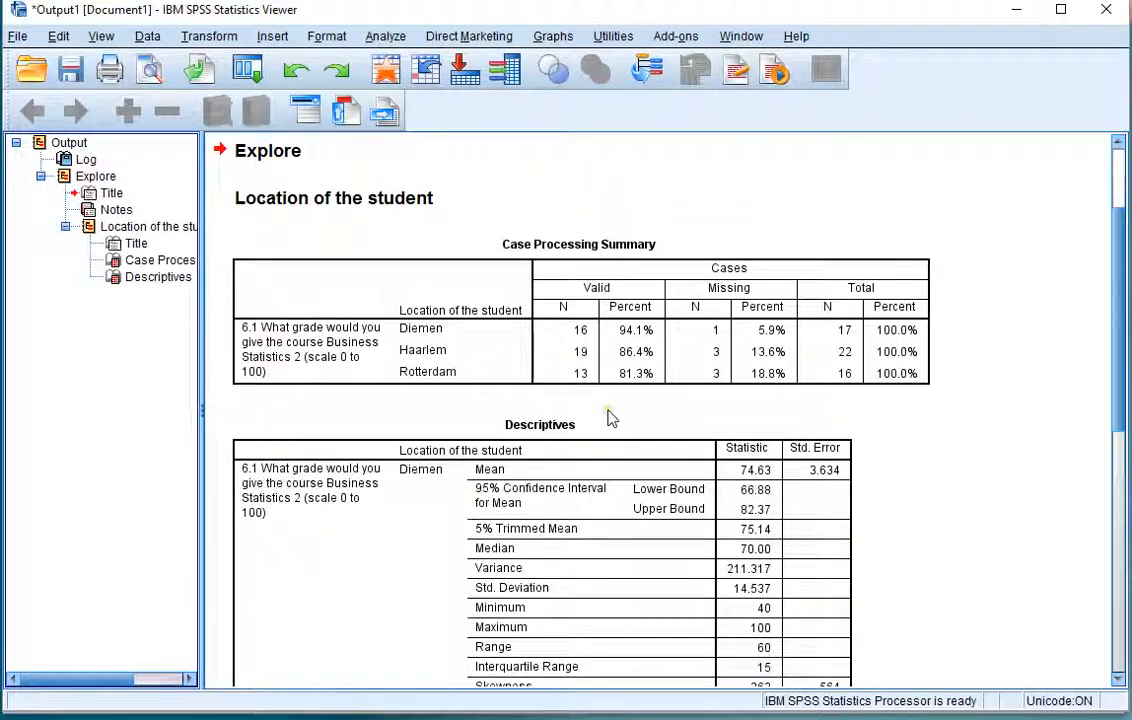
scroll(down, 3)
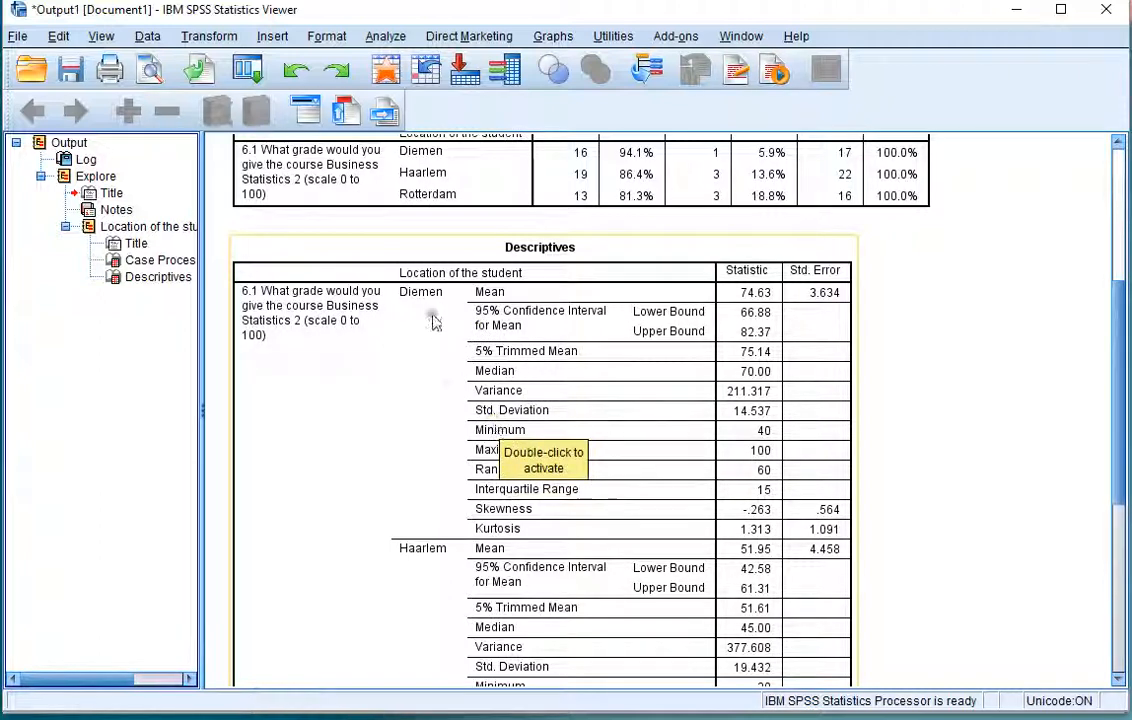
scroll(down, 3)
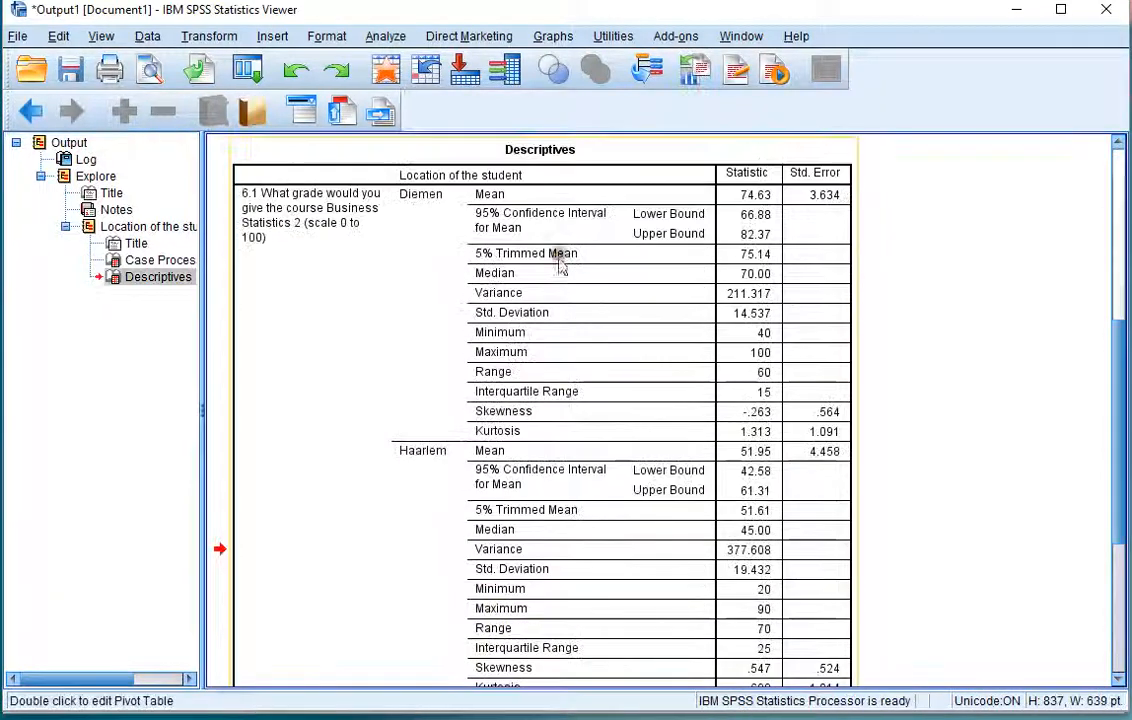
mouse_move(730, 204)
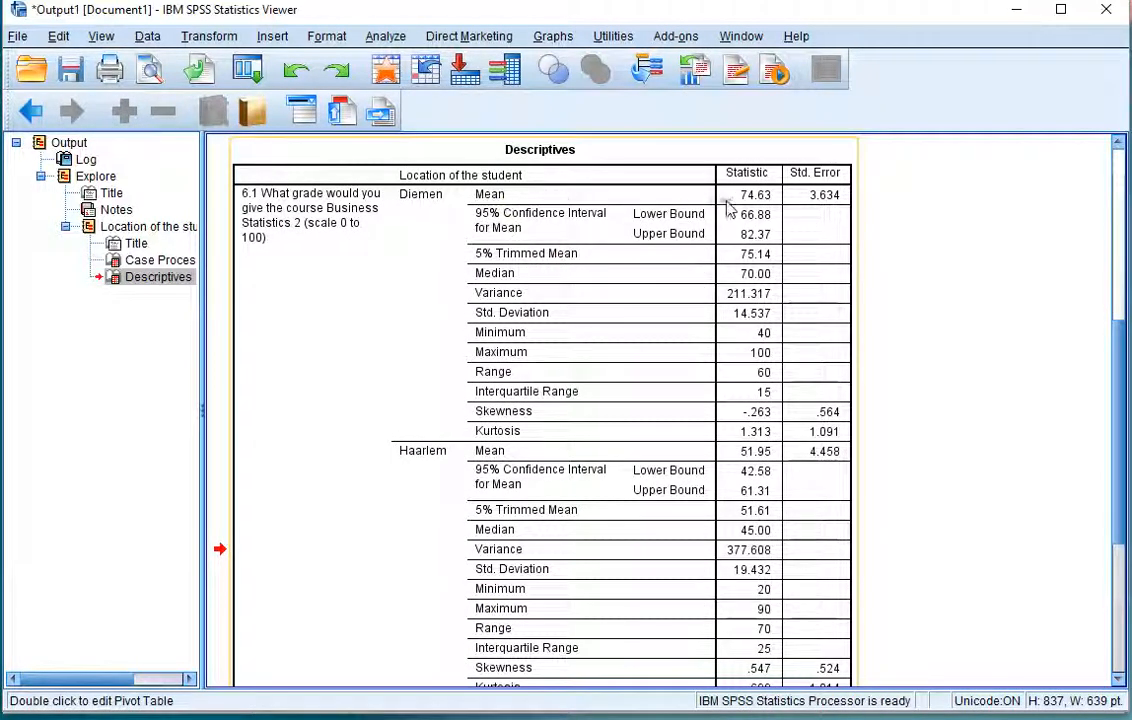
mouse_move(484, 332)
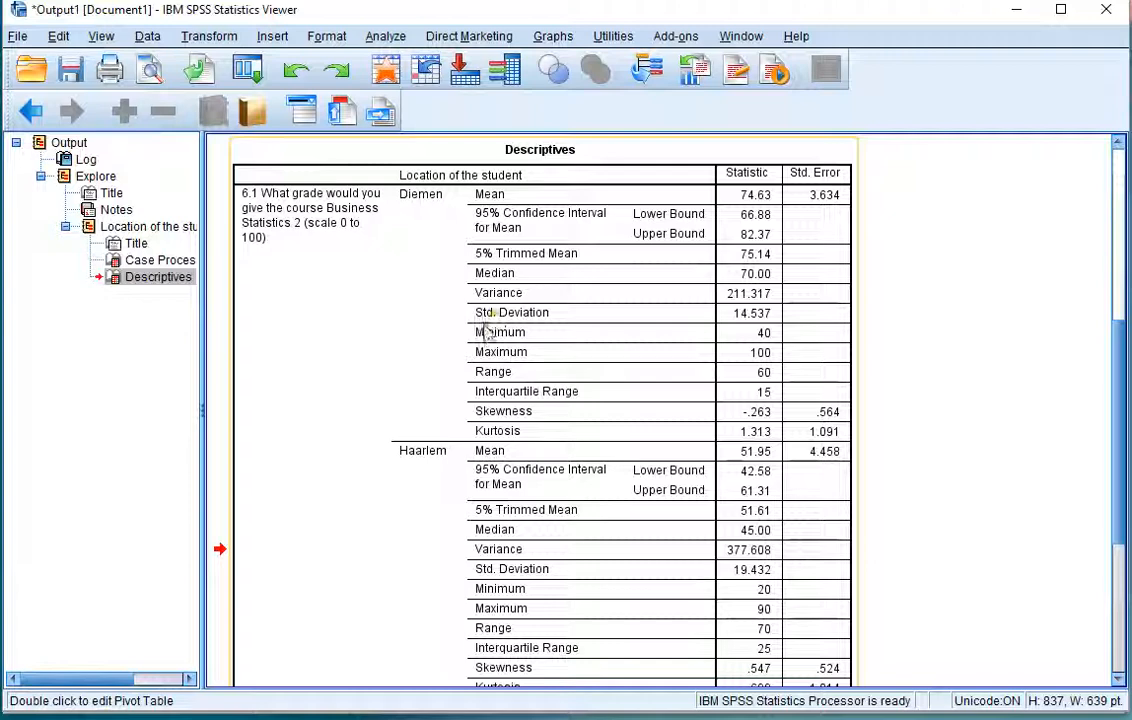
mouse_move(744, 324)
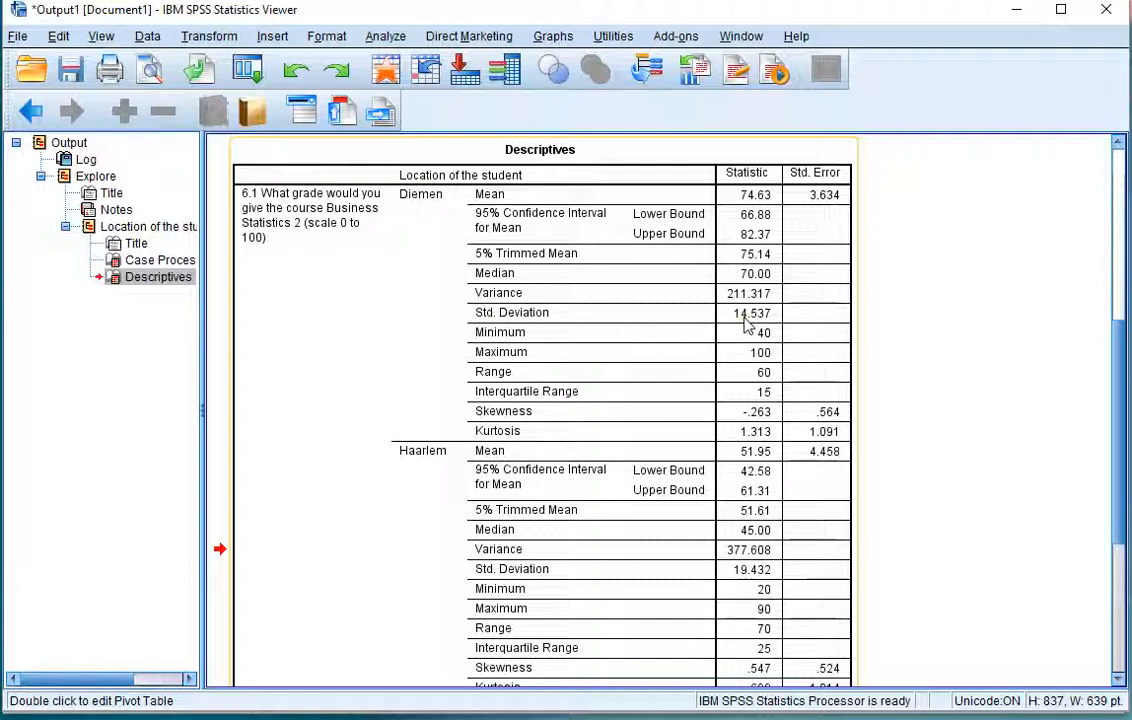
mouse_move(956, 330)
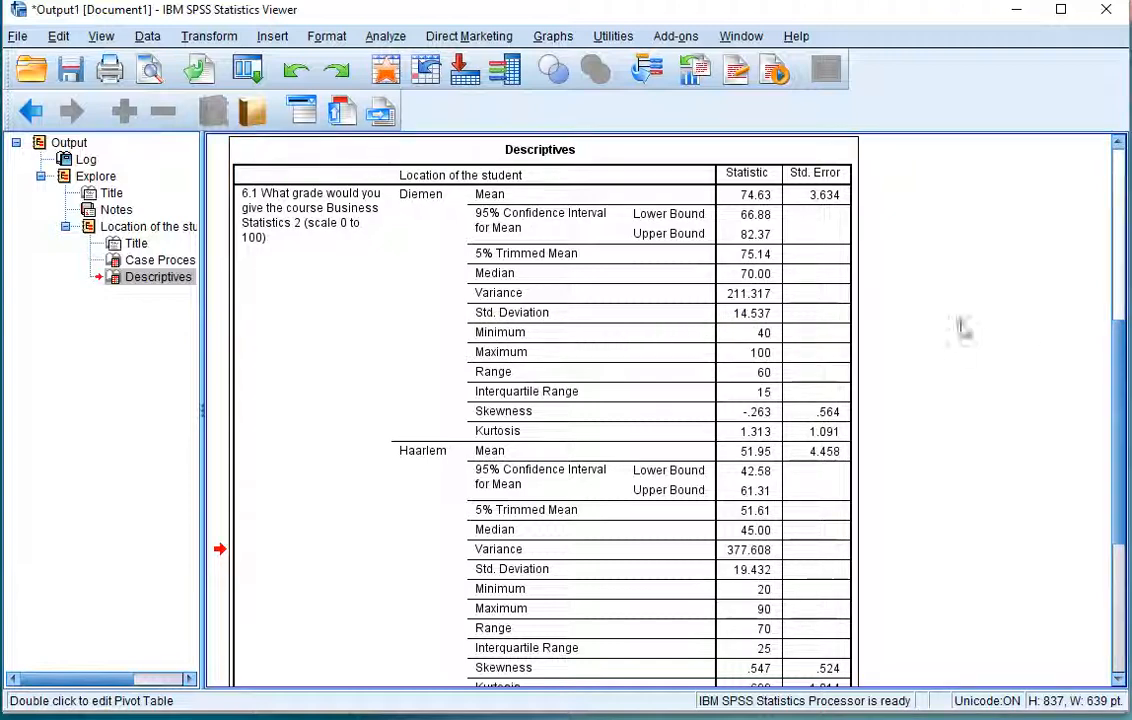
mouse_move(646, 332)
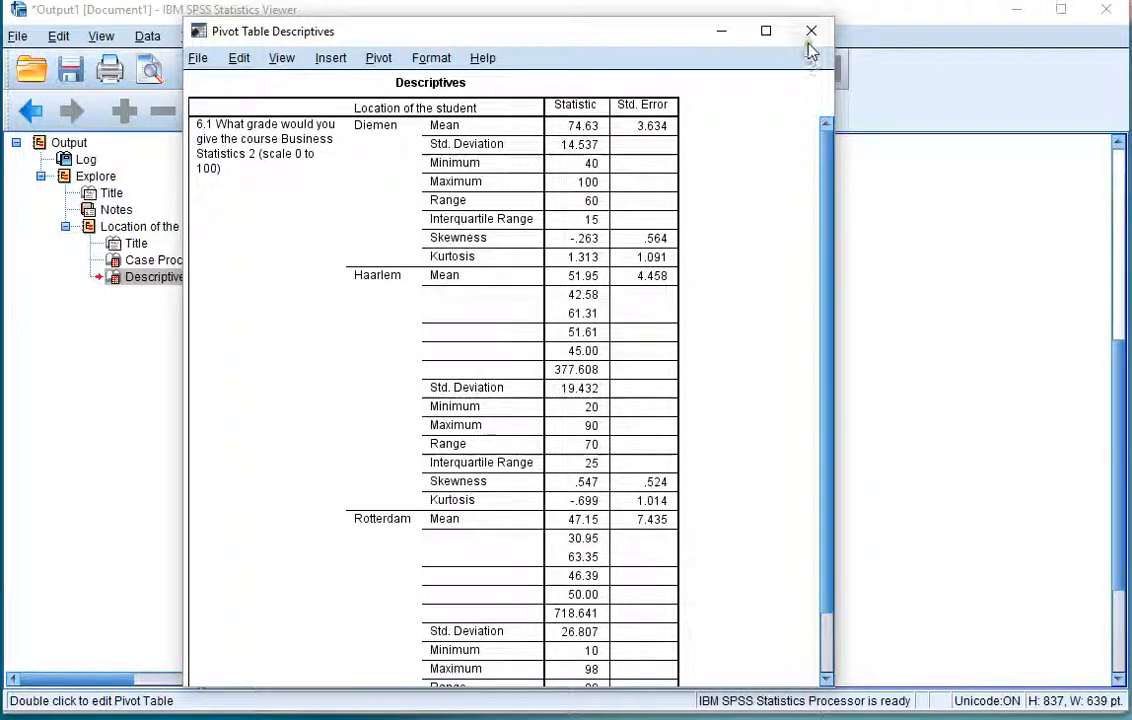
- Close the Pivot Table Editor after deleting the confidence interval, trimmed mean, median and variance rows
click(812, 32)
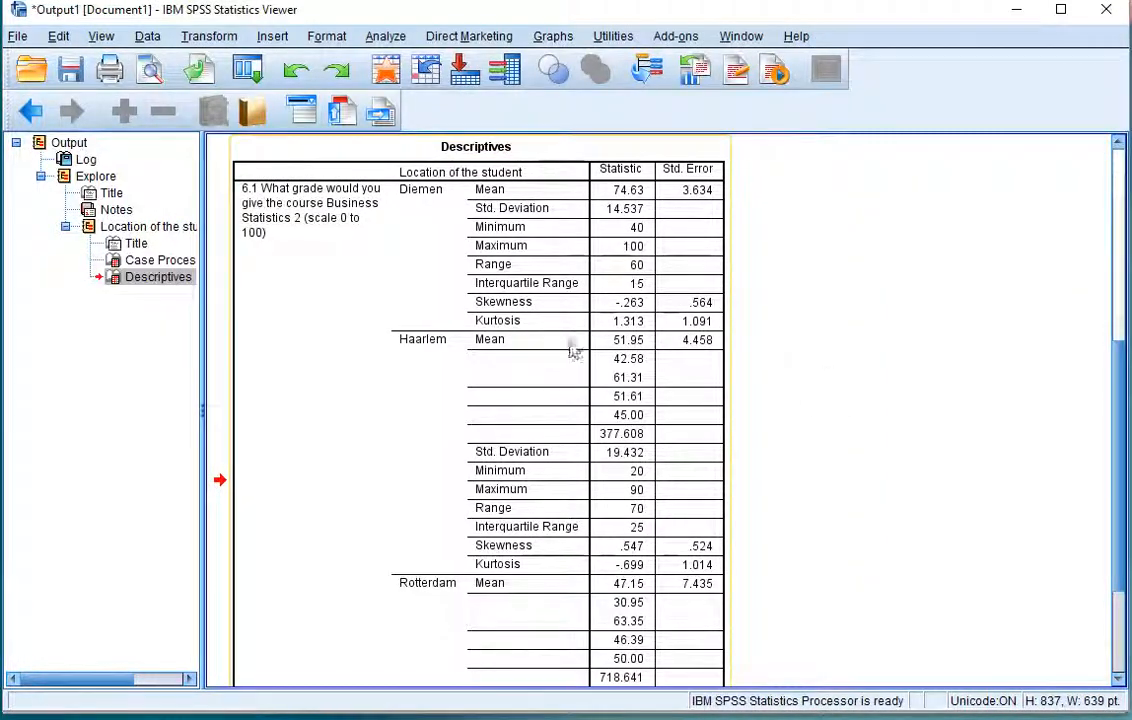